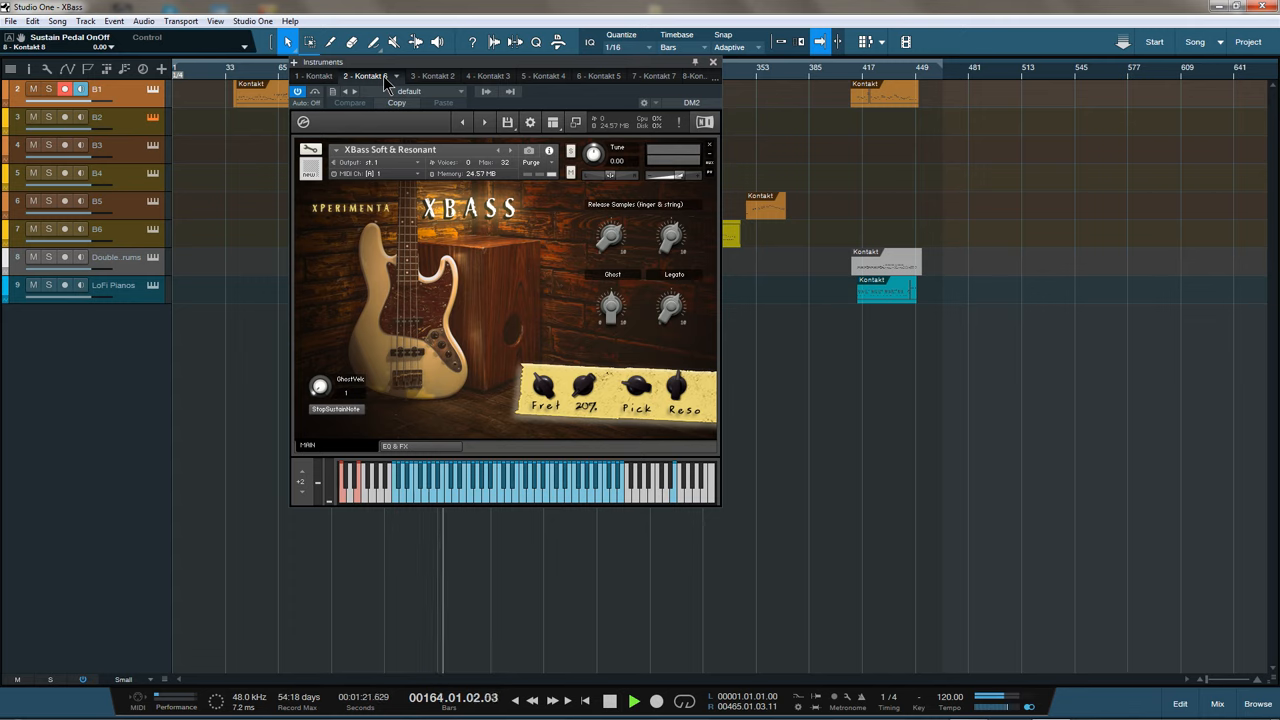
- Show the Kontakt 3 XBass Hands On instance, then the next Kontakt instance tab
click(424, 76)
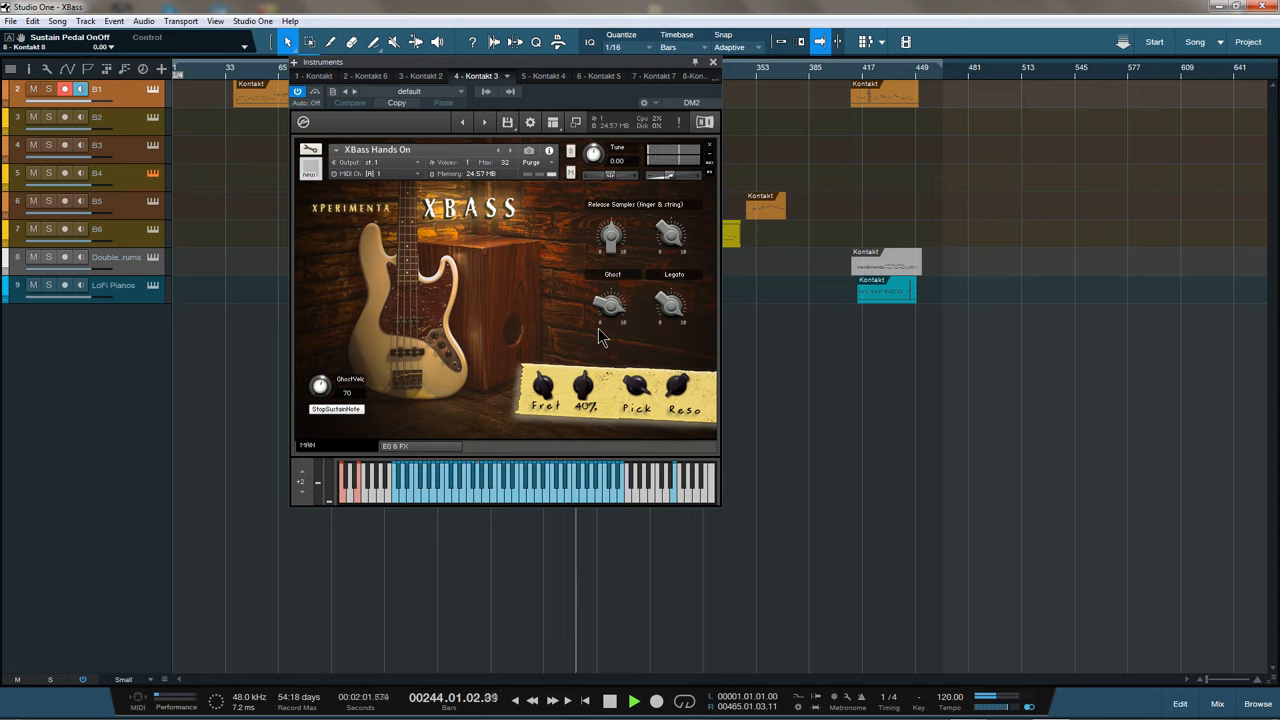
click(533, 76)
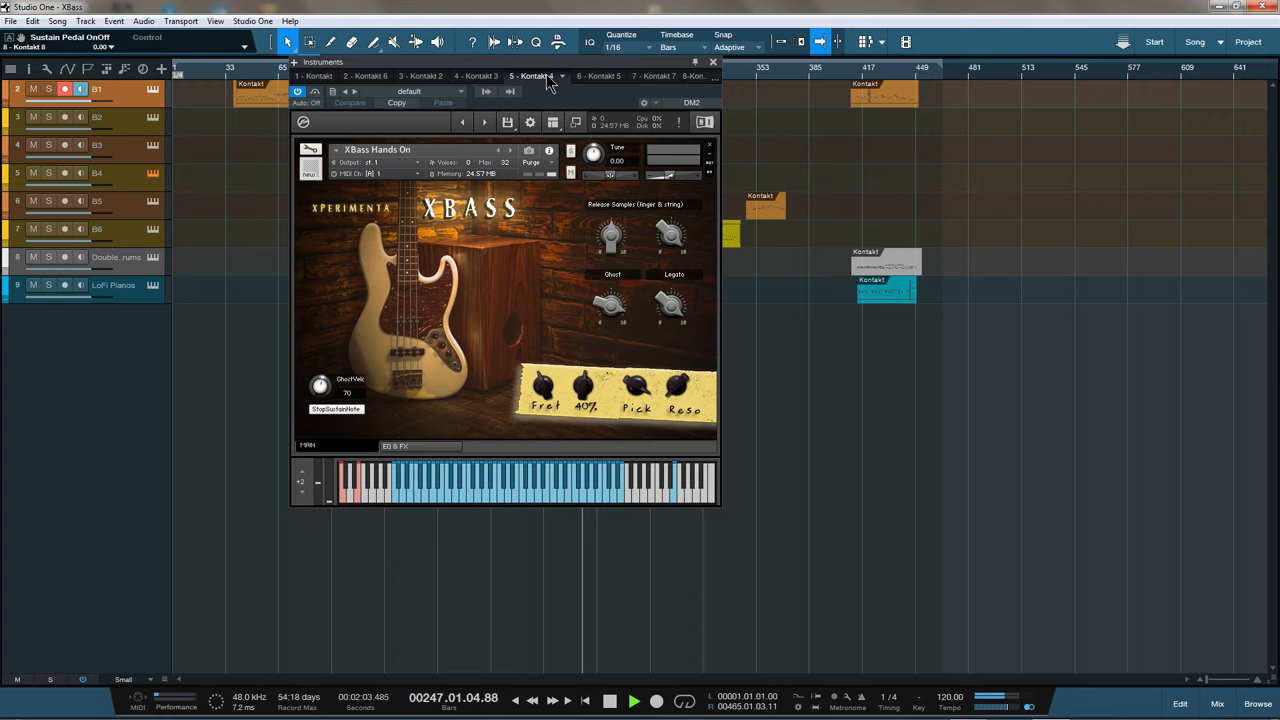